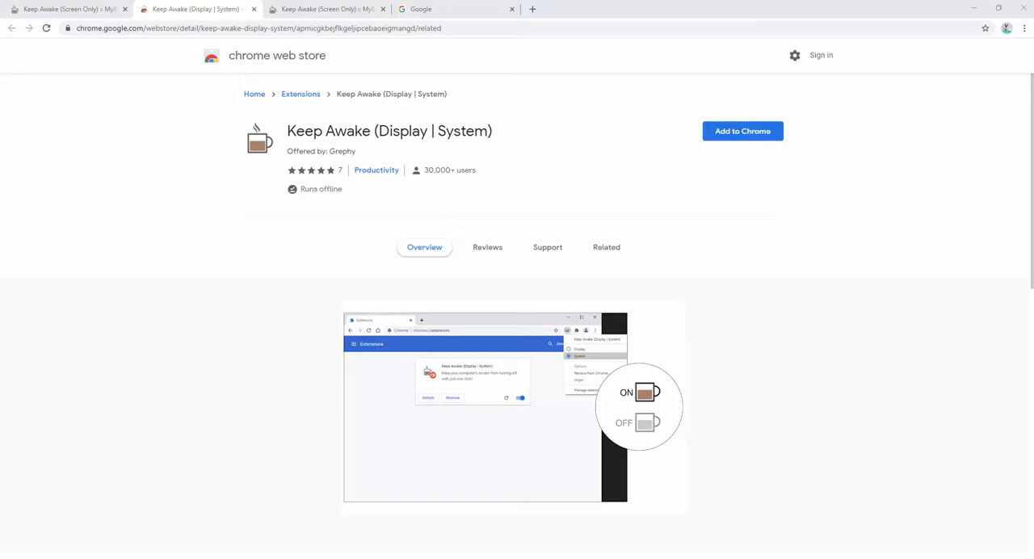
mouse_move(840, 275)
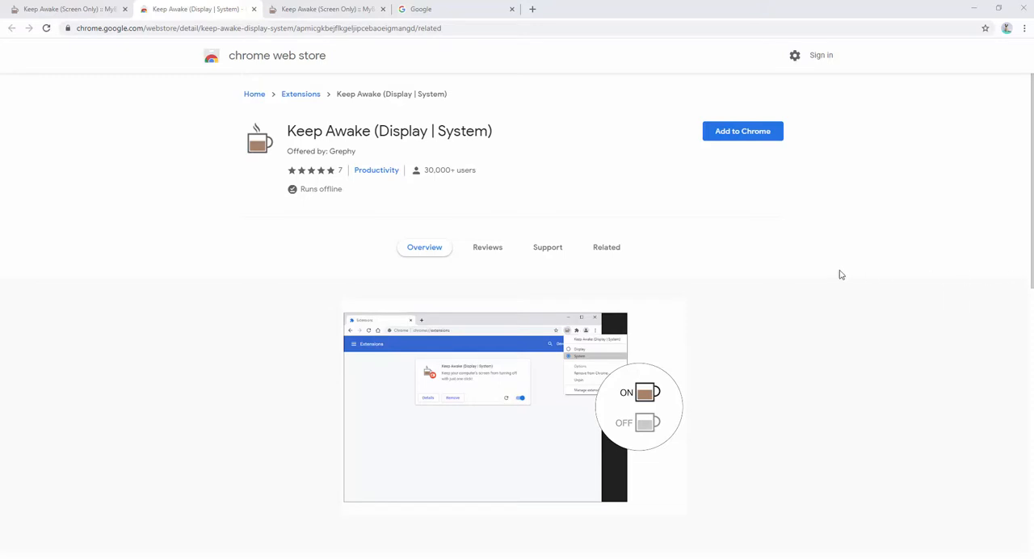
Add the Keep Awake (Display | System) extension to Chrome and confirm the install
left_click(742, 131)
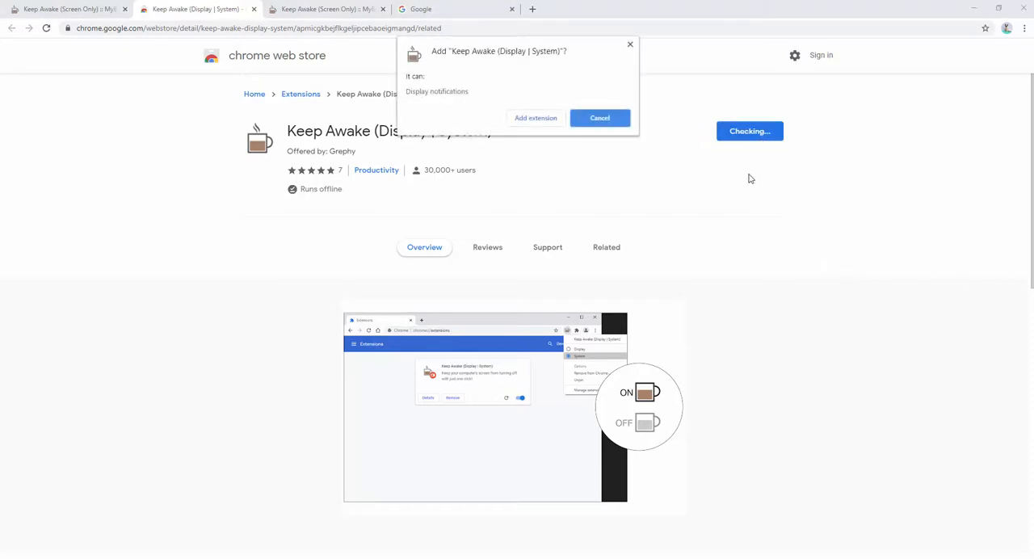
left_click(536, 118)
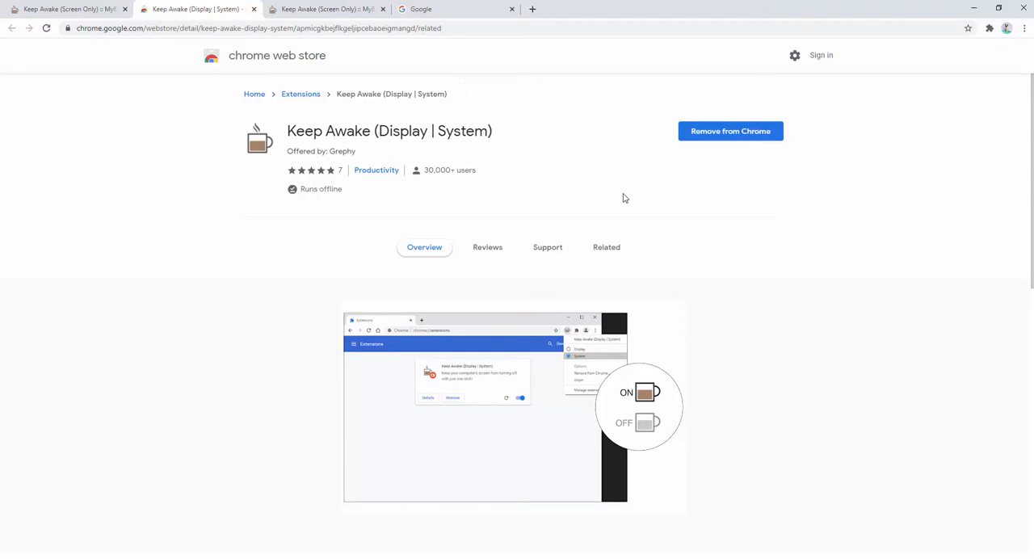
mouse_move(614, 181)
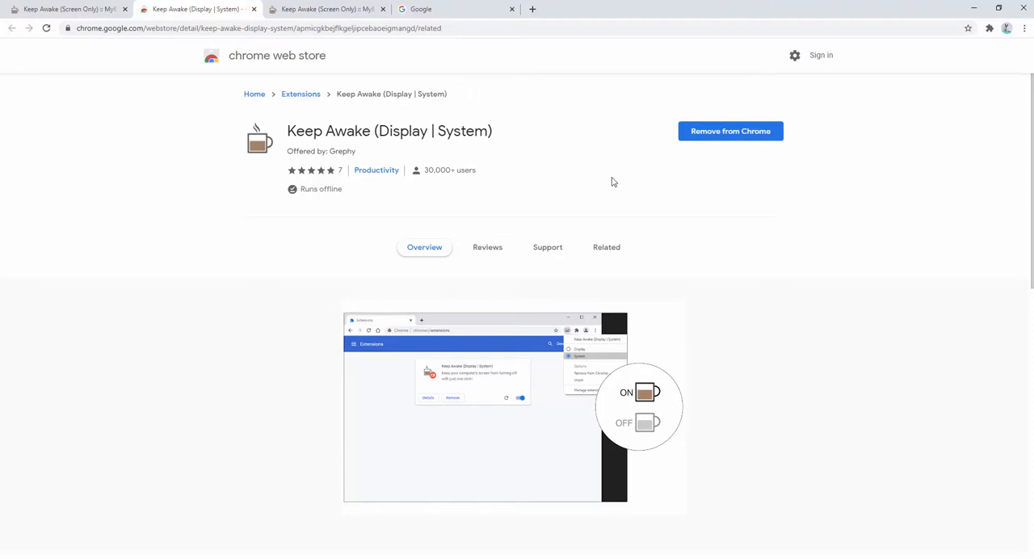
mouse_move(911, 126)
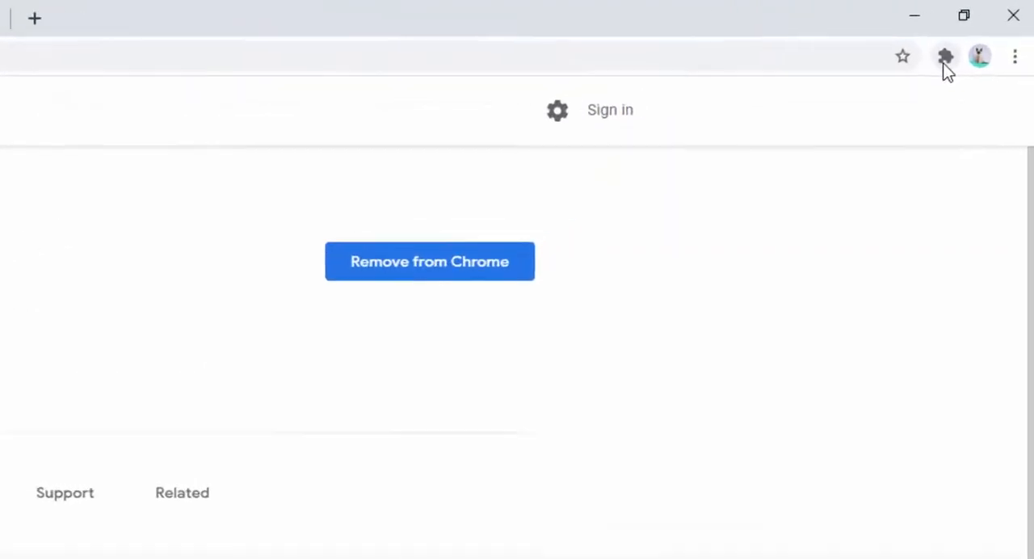
Pin Keep Awake from the Extensions list so its icon sits beside the address bar
left_click(945, 55)
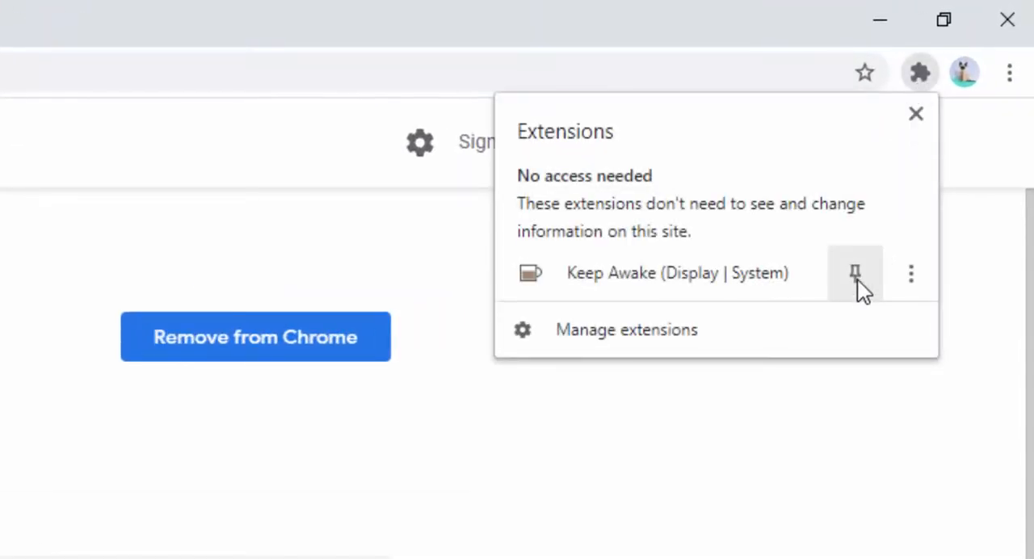
mouse_move(854, 273)
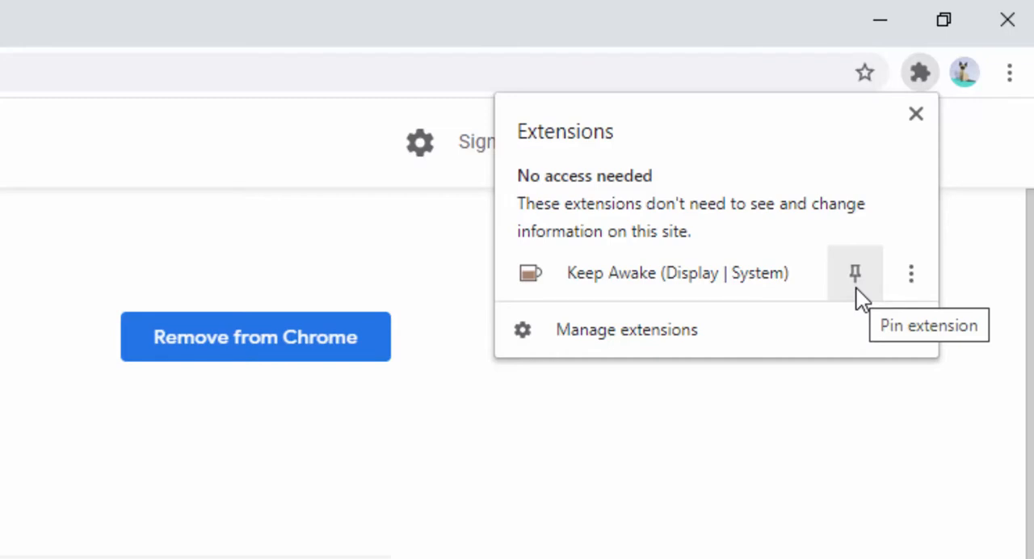
left_click(854, 273)
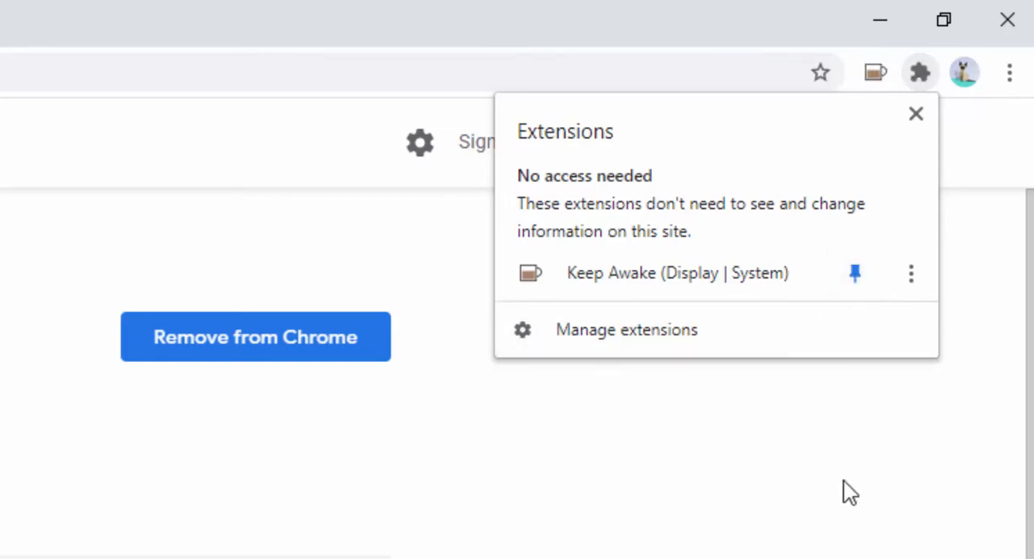
left_click(916, 113)
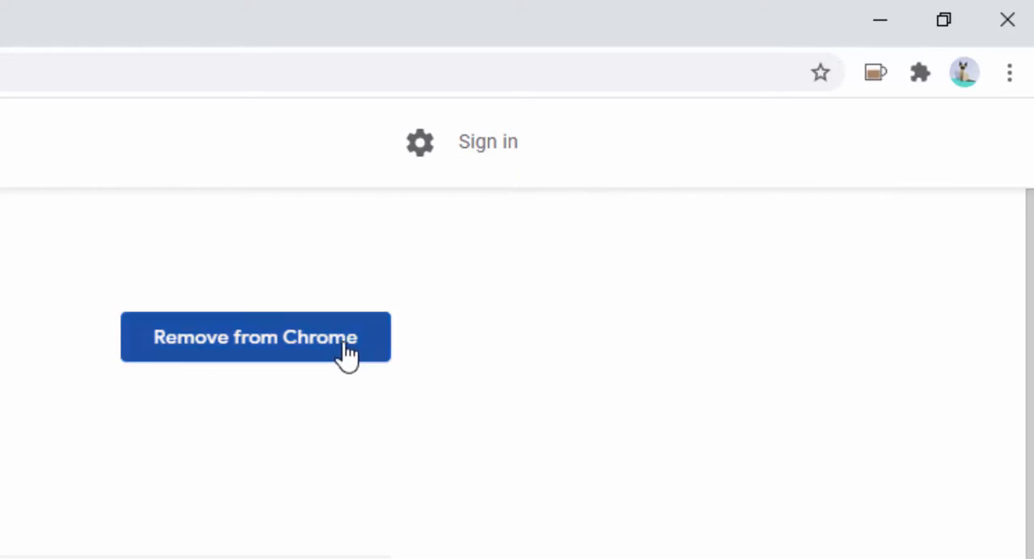
mouse_move(801, 248)
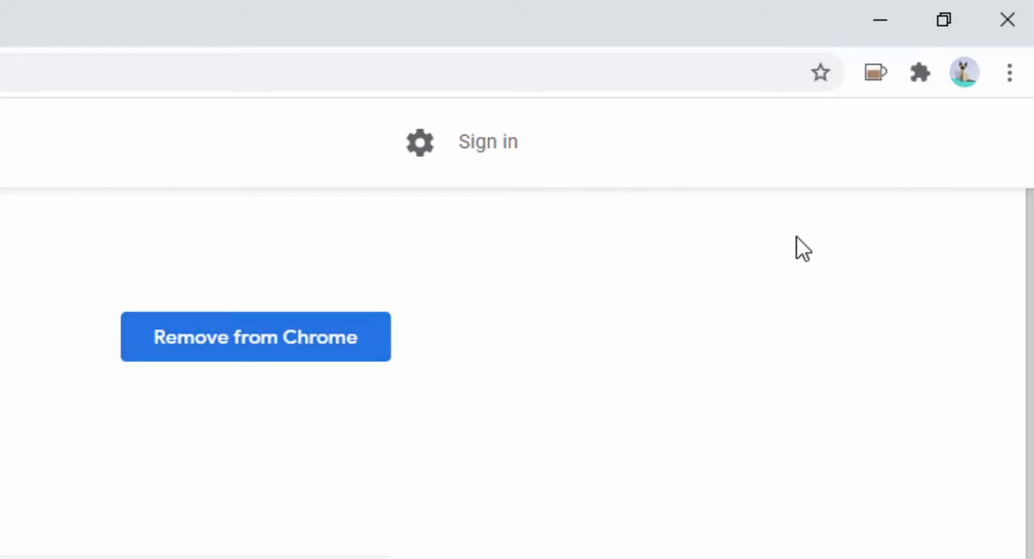
mouse_move(876, 72)
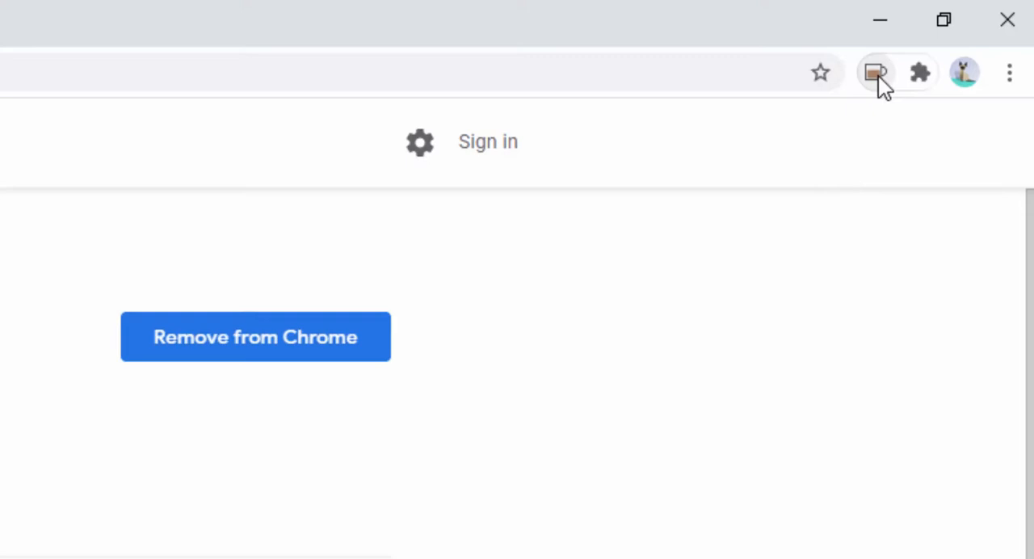
mouse_move(872, 84)
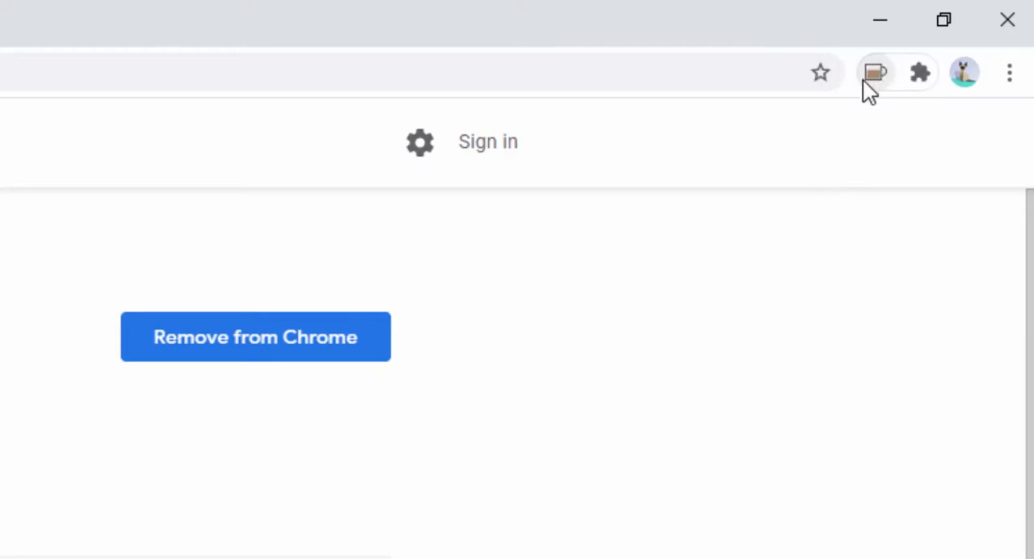
mouse_move(879, 105)
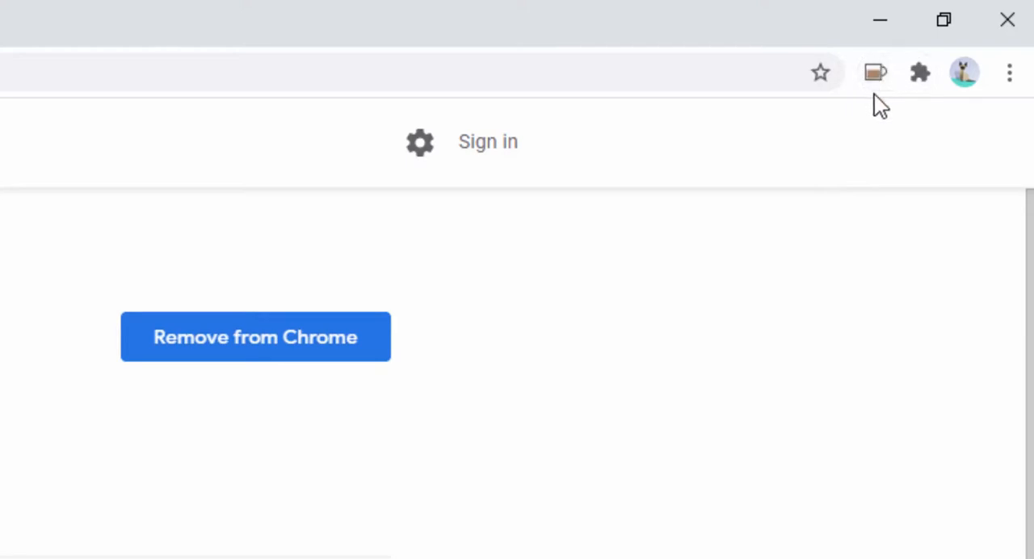
mouse_move(875, 73)
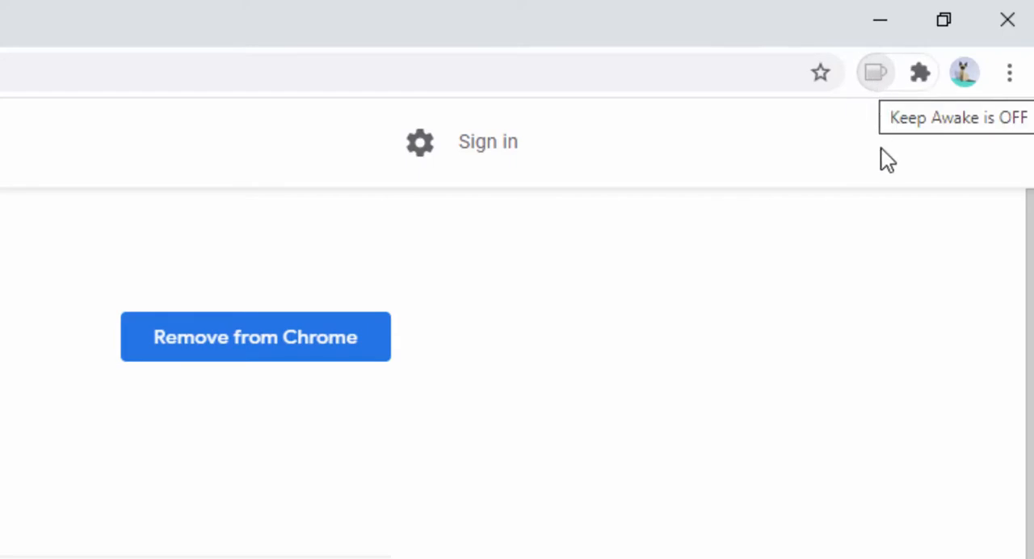
mouse_move(889, 233)
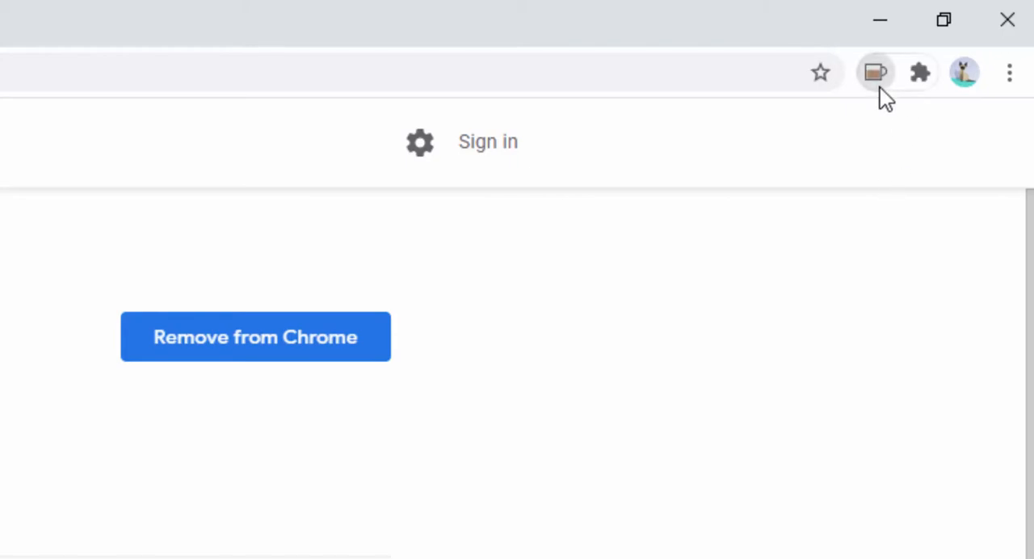
mouse_move(888, 159)
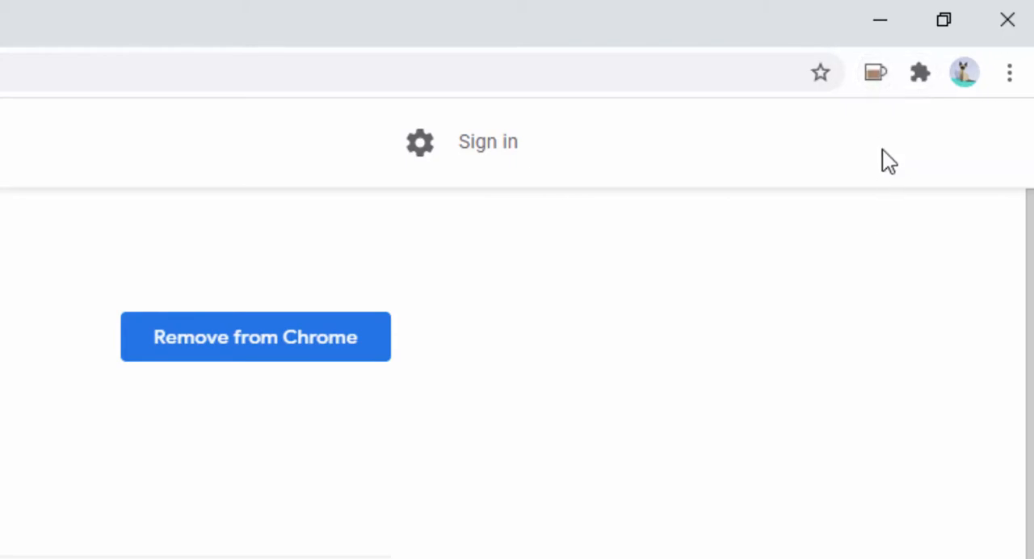
mouse_move(875, 72)
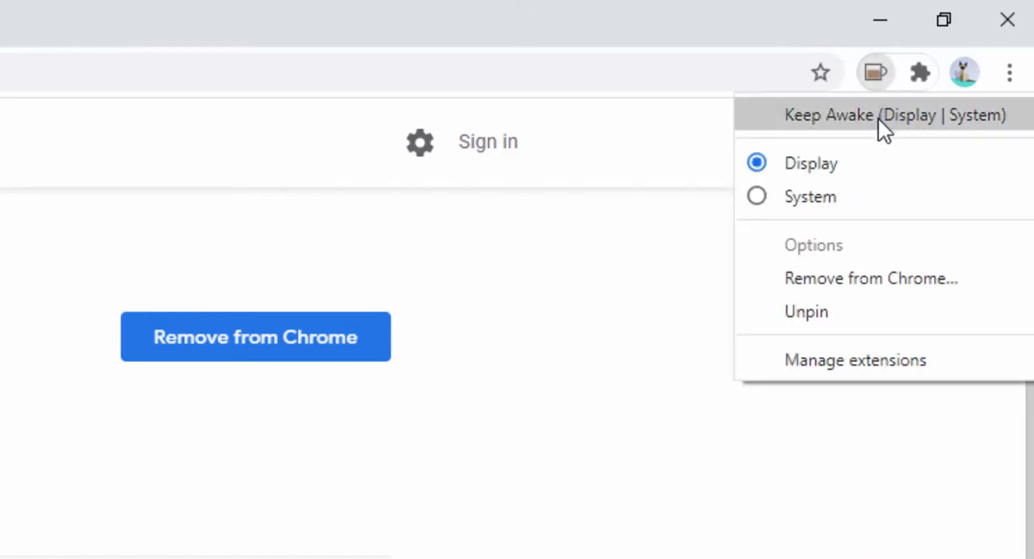
mouse_move(905, 186)
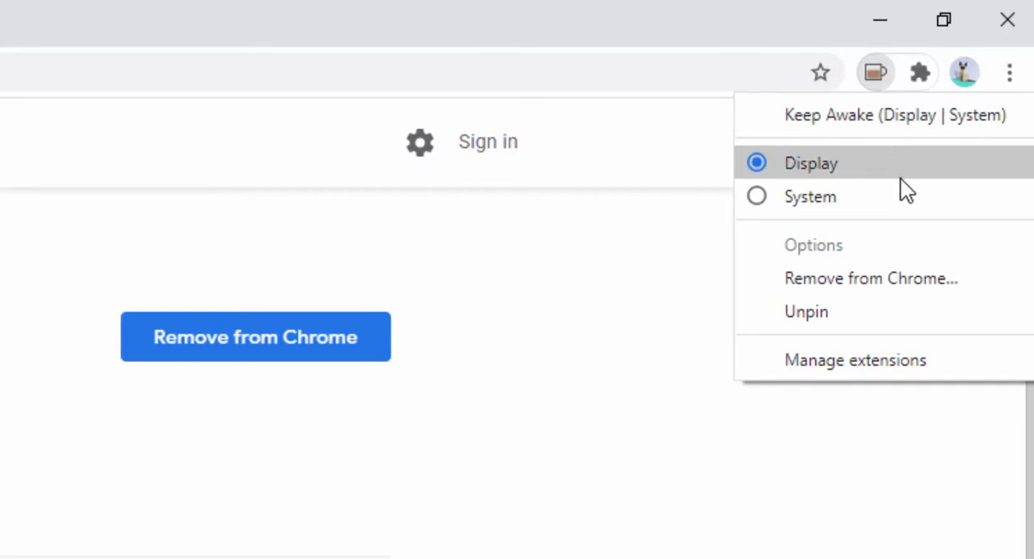
mouse_move(853, 181)
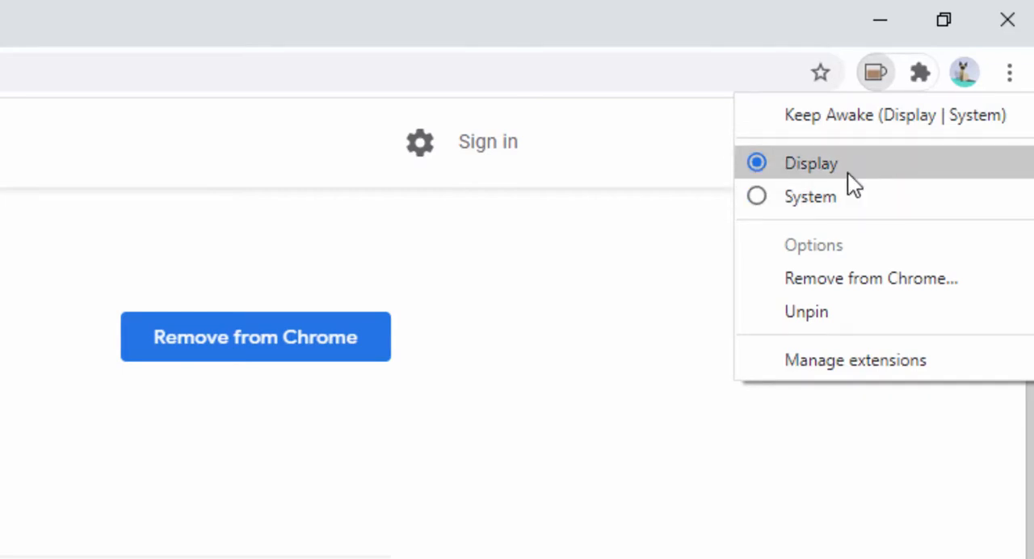
mouse_move(848, 202)
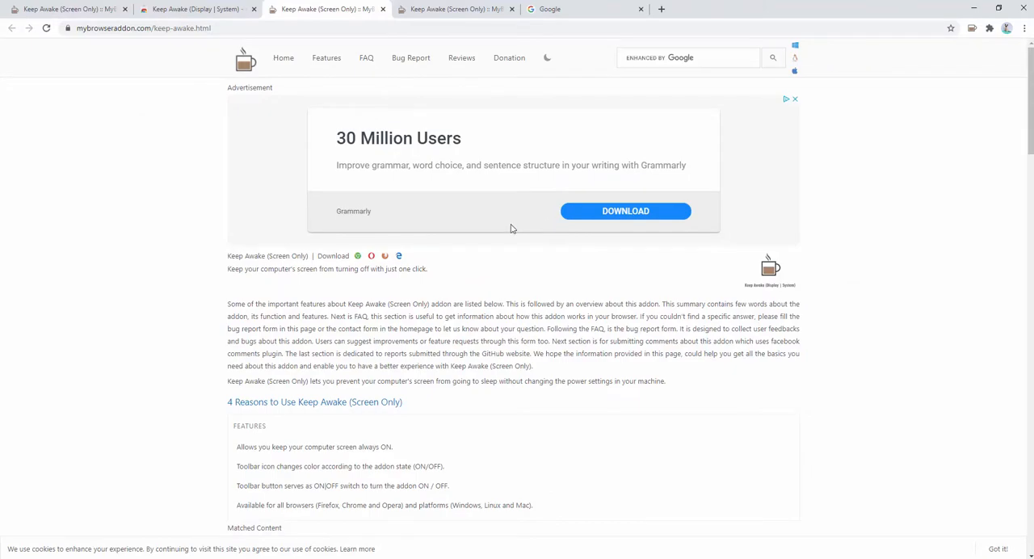
scroll("down", 3)
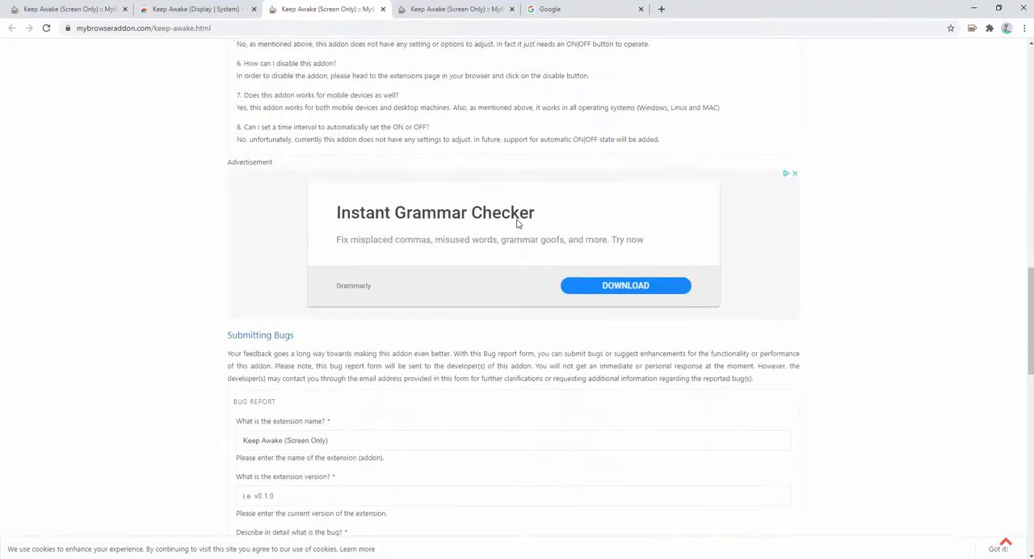
scroll("up", 3)
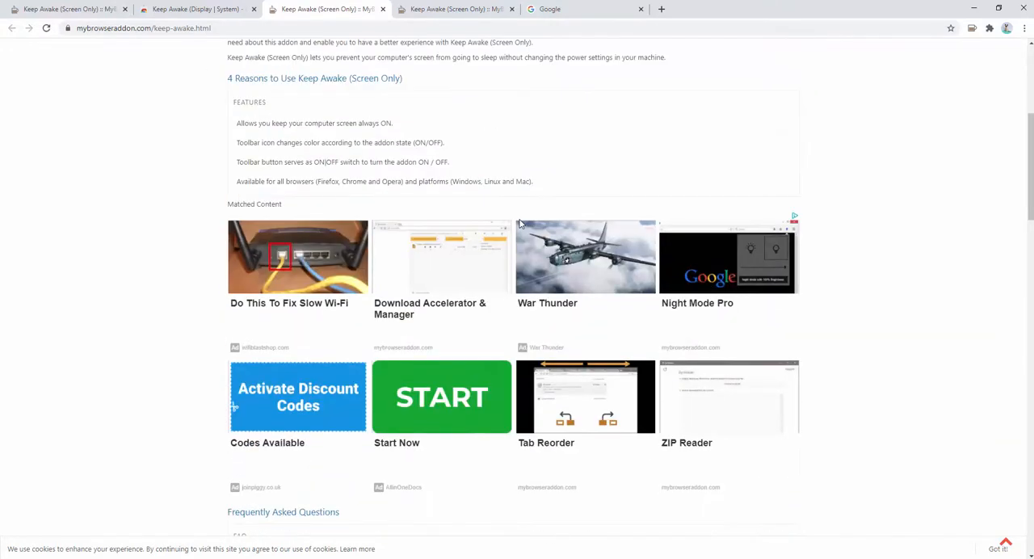
scroll("up", 3)
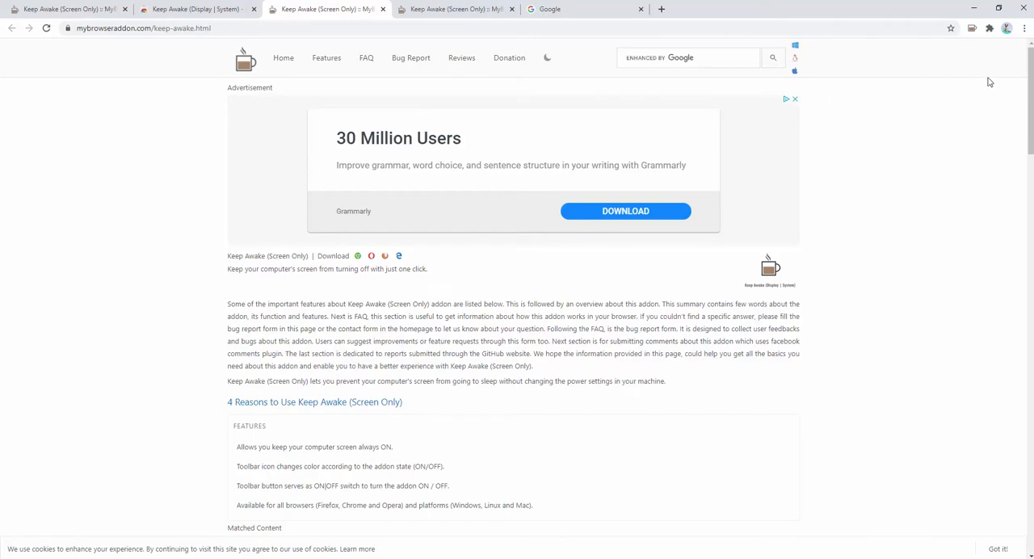
left_click(944, 42)
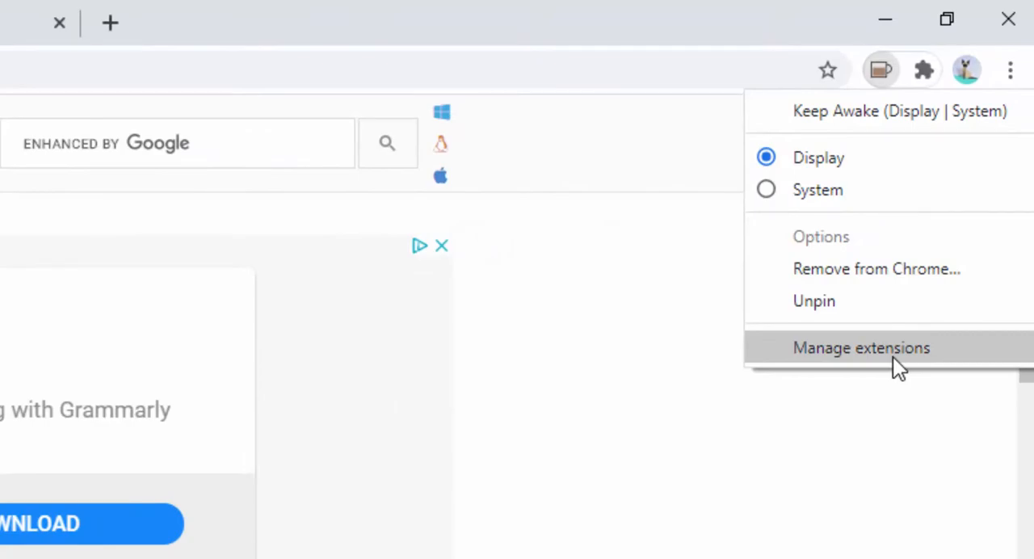
From Keep Awake's details page, switch on 'Allow in incognito'
left_click(859, 348)
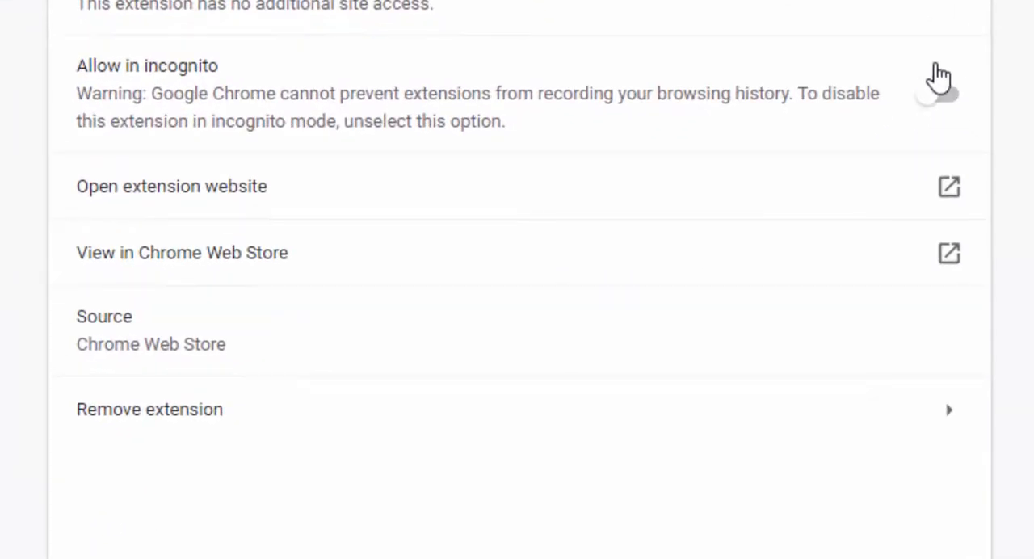
left_click(937, 94)
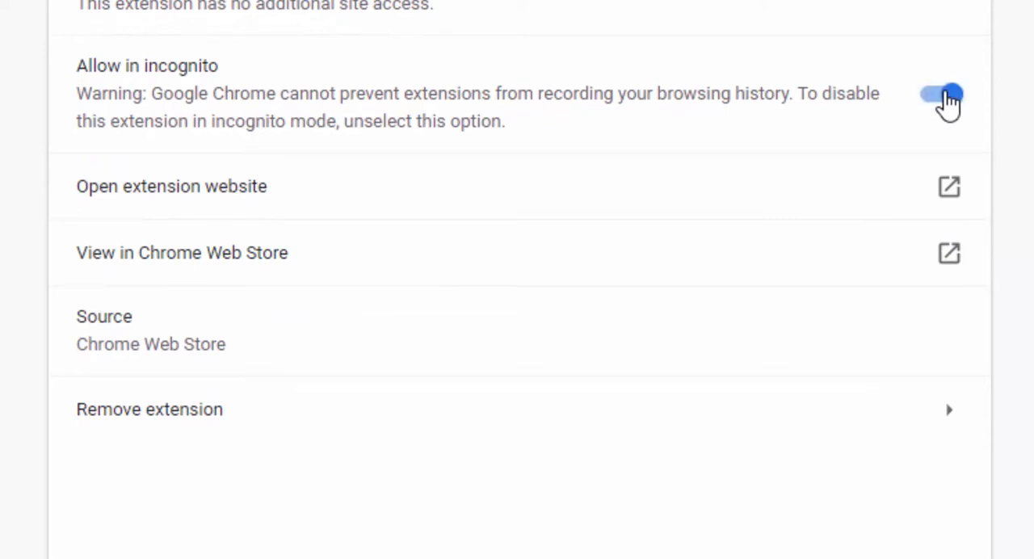